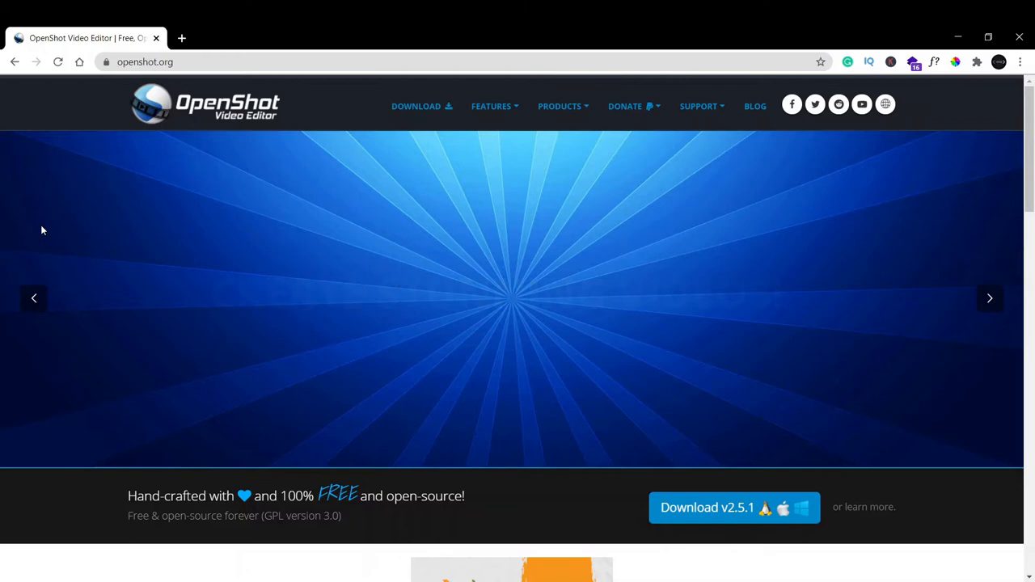
Browse the OpenShot homepage, scrolling through its content and returning to the top.
left_click(990, 297)
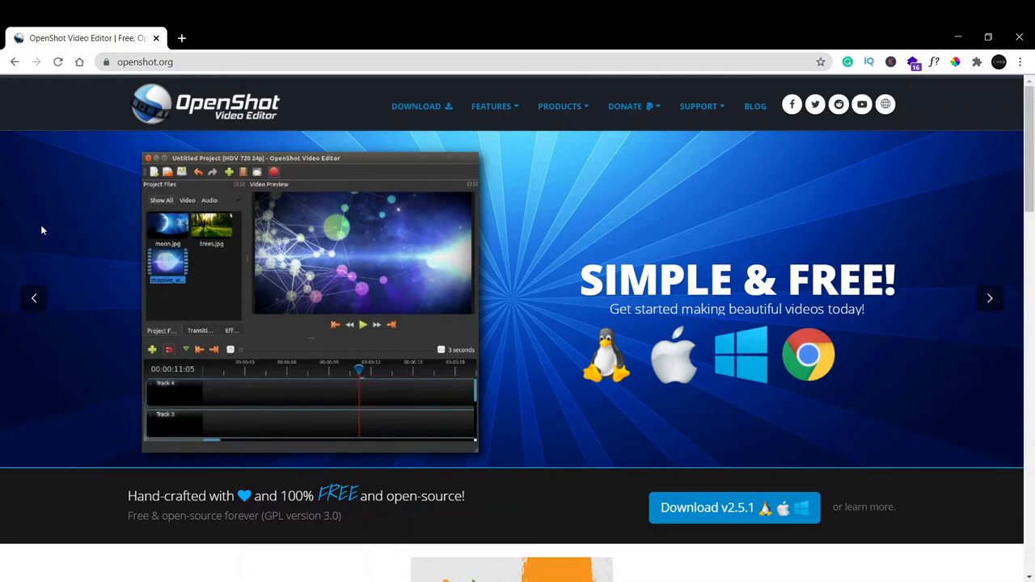
mouse_move(303, 146)
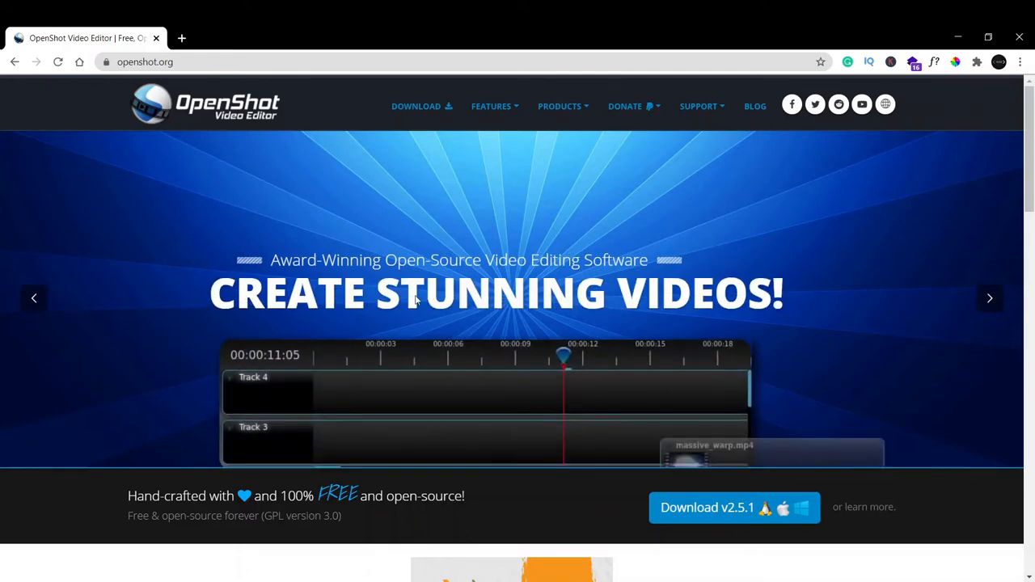
scroll("down", 3)
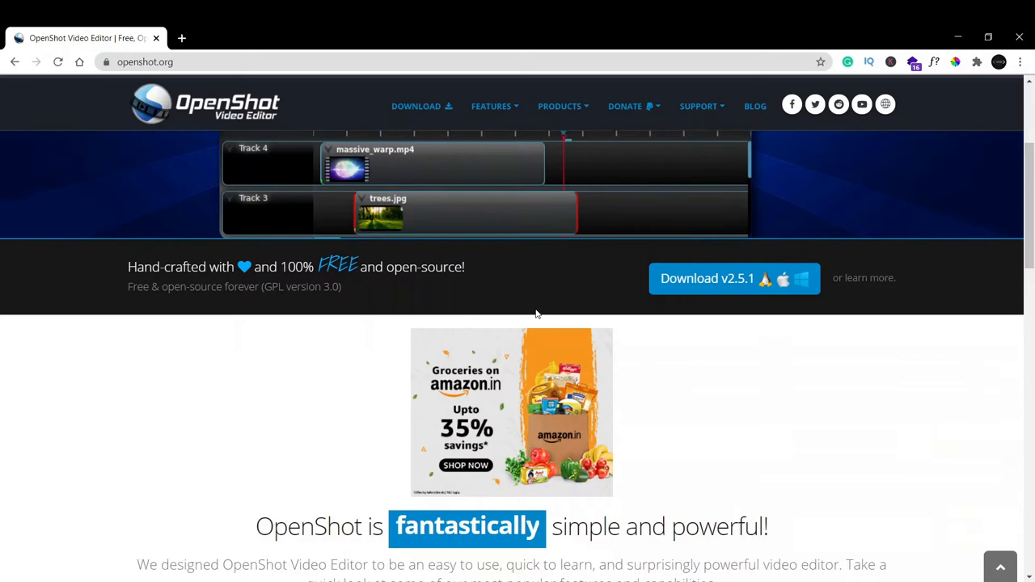
scroll("down", 3)
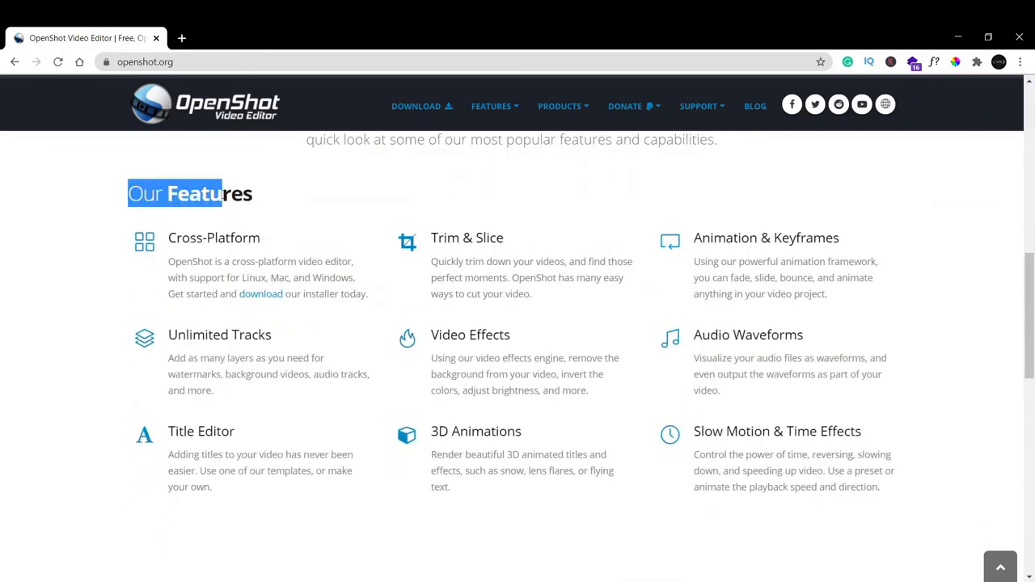
mouse_move(466, 237)
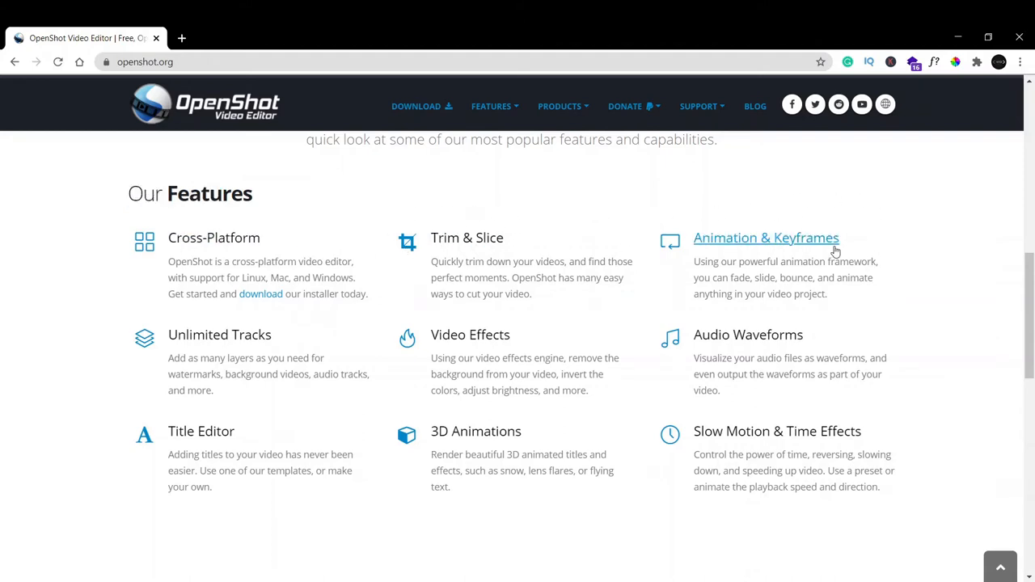
mouse_move(430, 314)
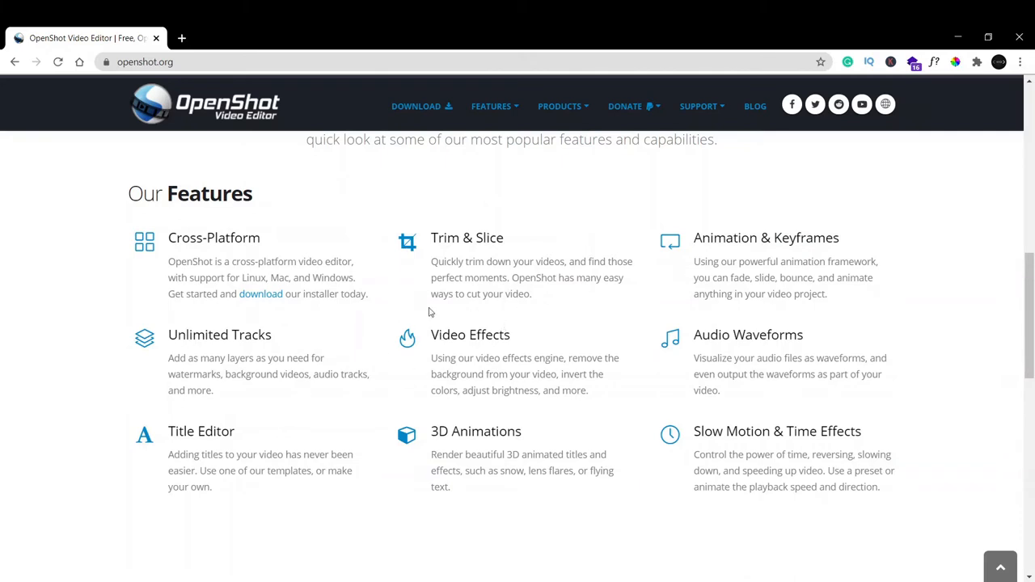
mouse_move(280, 314)
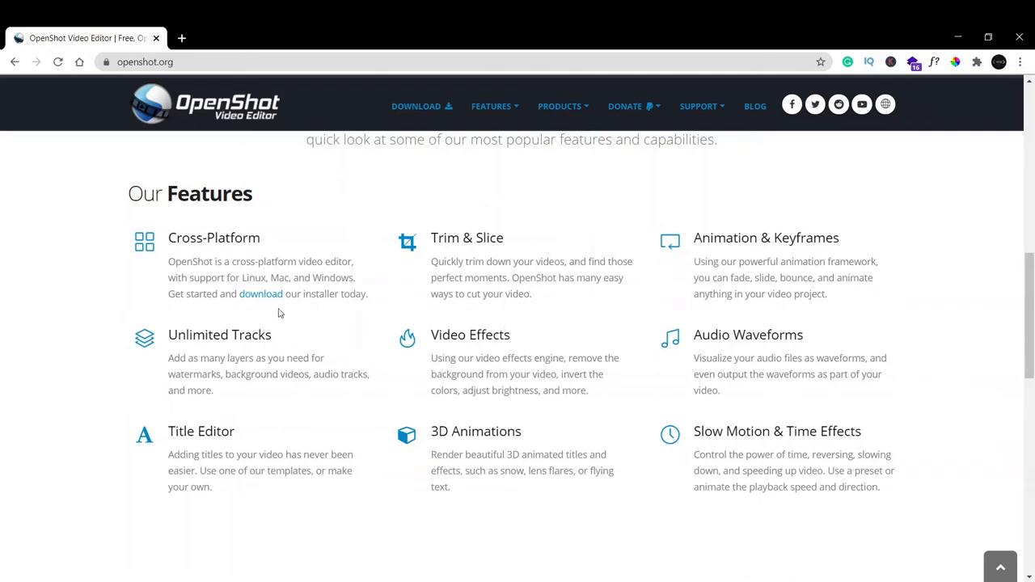
mouse_move(721, 404)
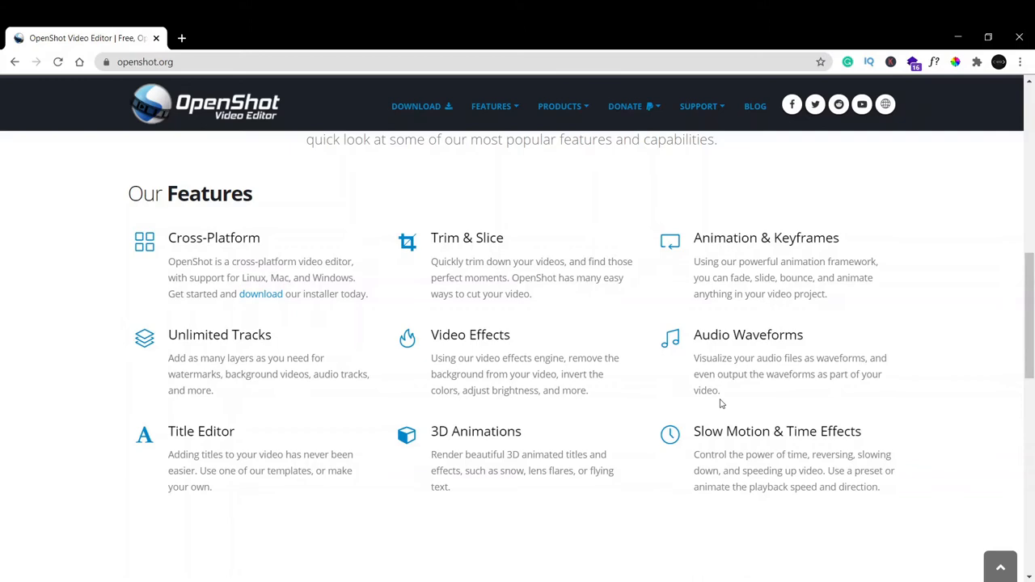
mouse_move(881, 449)
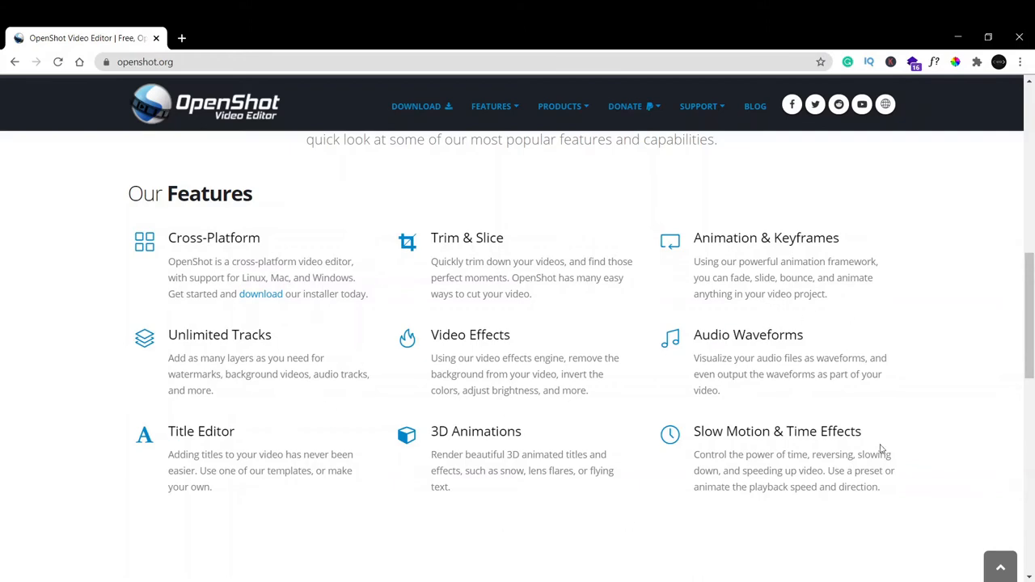
scroll("down", 3)
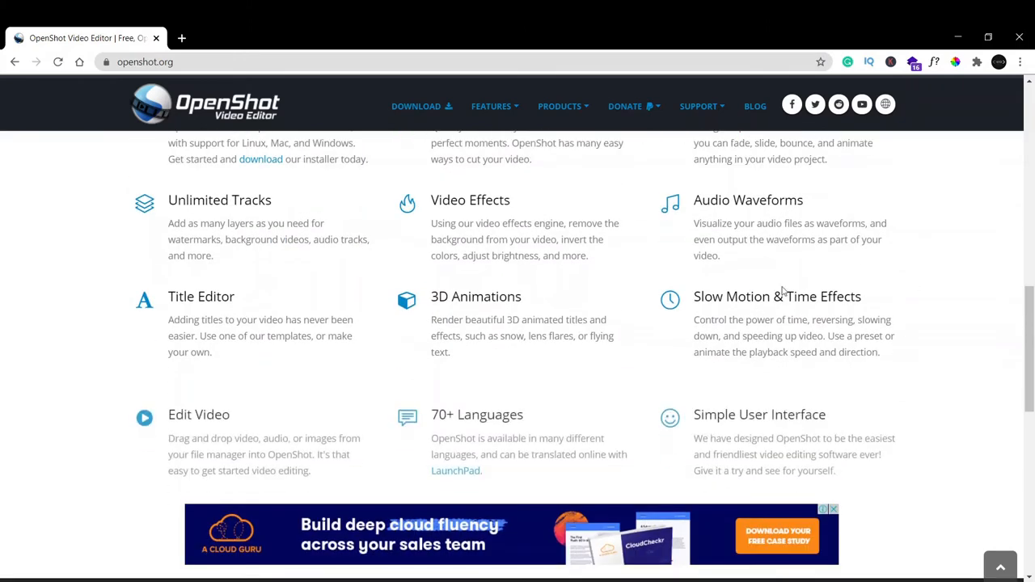
scroll("down", 3)
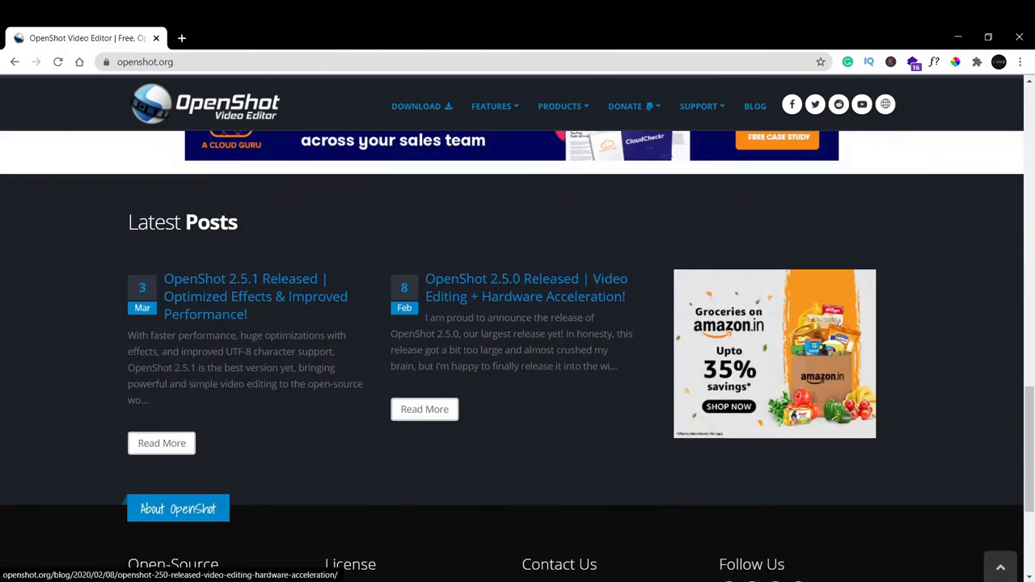
scroll("down", 3)
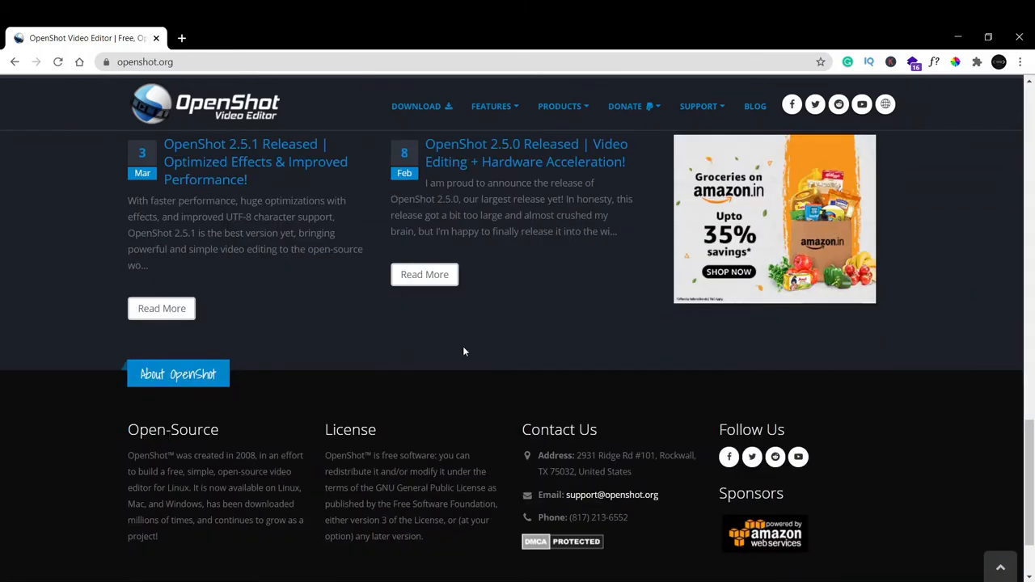
scroll("up", 3)
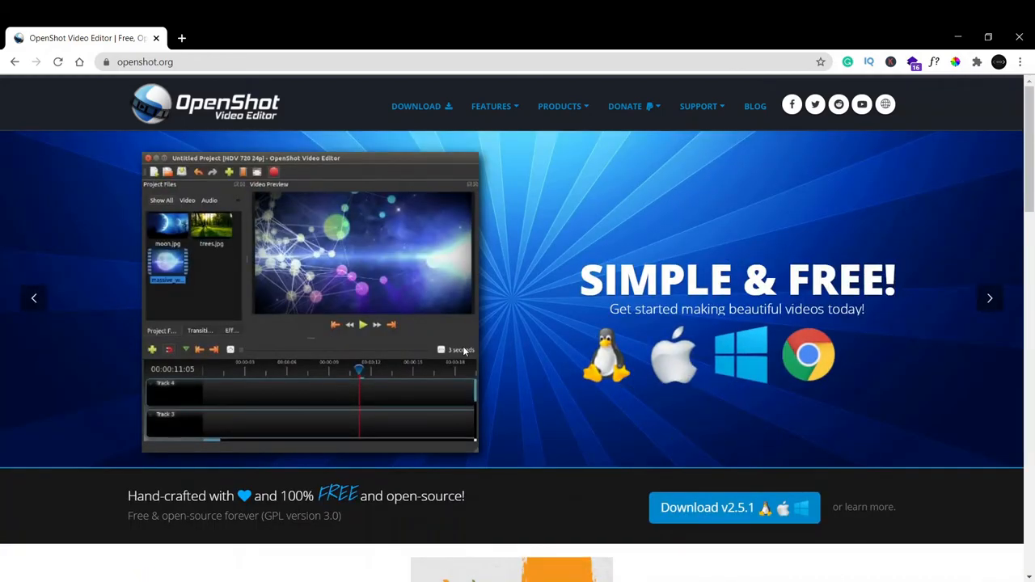
mouse_move(252, 39)
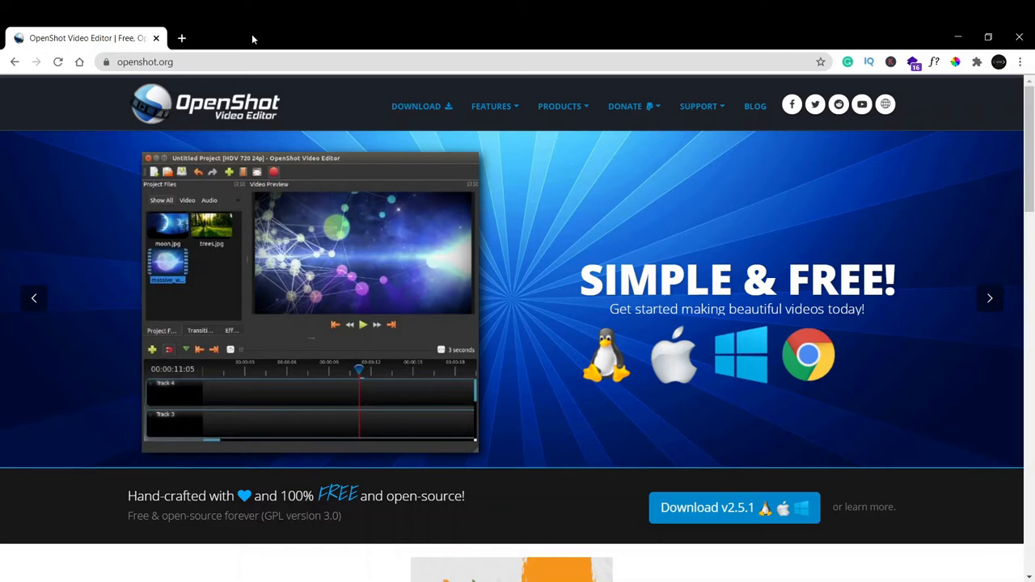
left_click(146, 62)
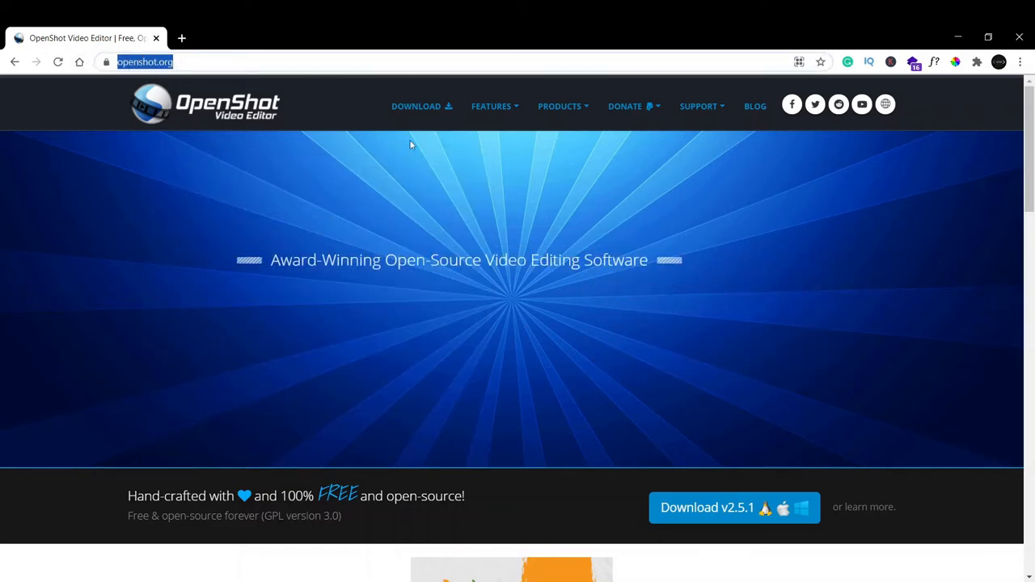
mouse_move(420, 106)
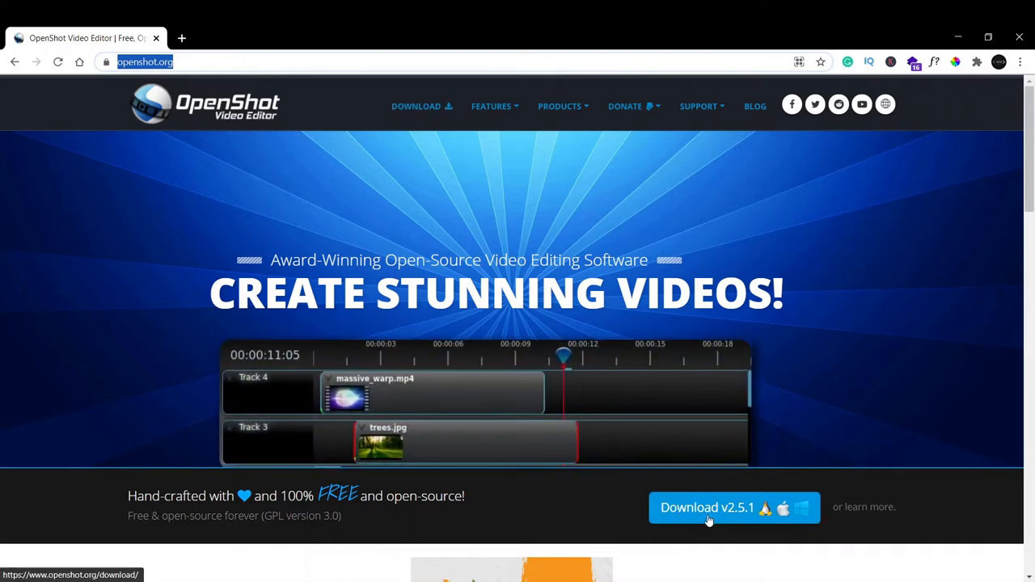
mouse_move(760, 531)
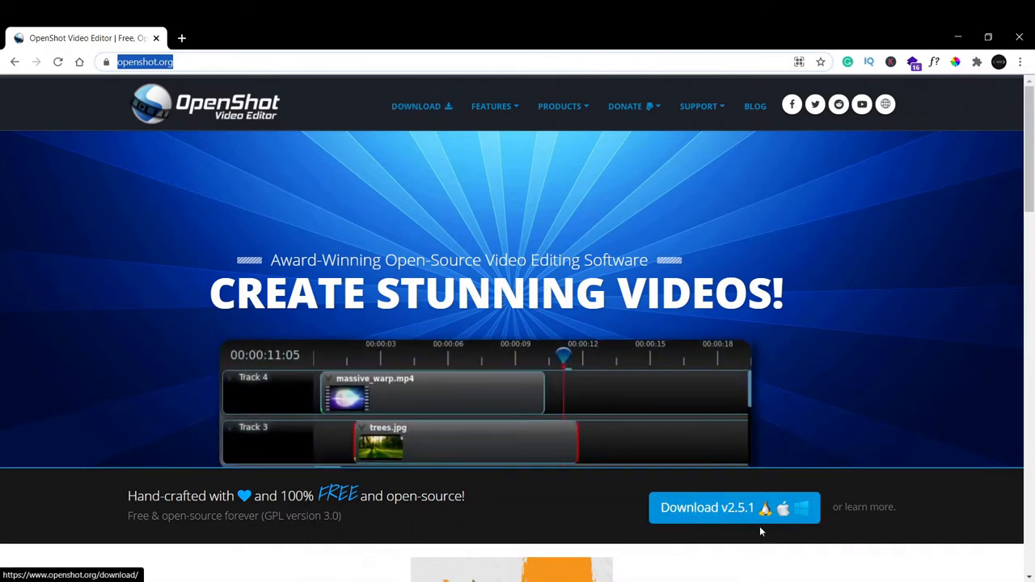
Go to the OpenShot download page via the Download v2.5.1 button.
left_click(720, 507)
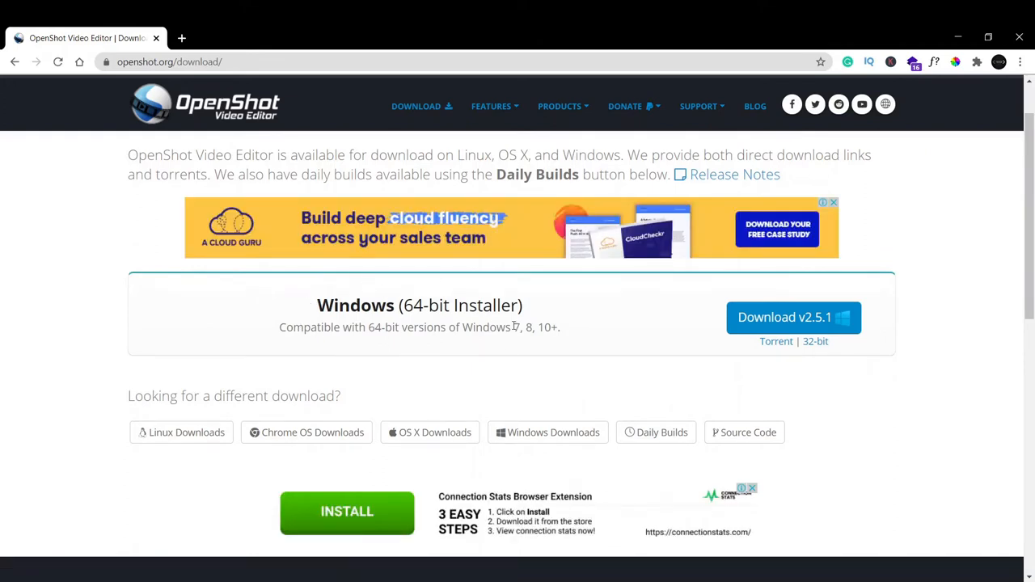
mouse_move(342, 294)
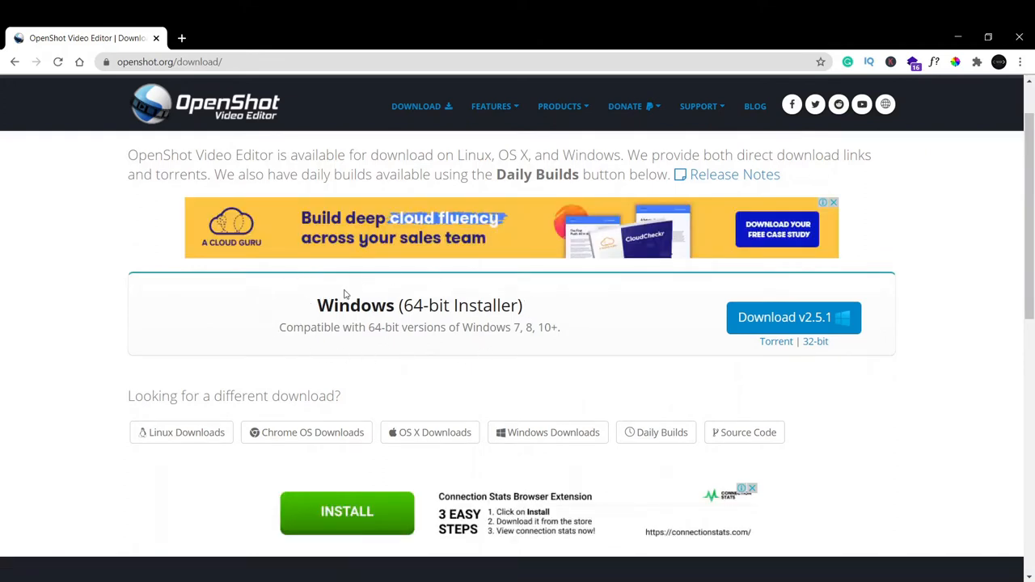
mouse_move(304, 313)
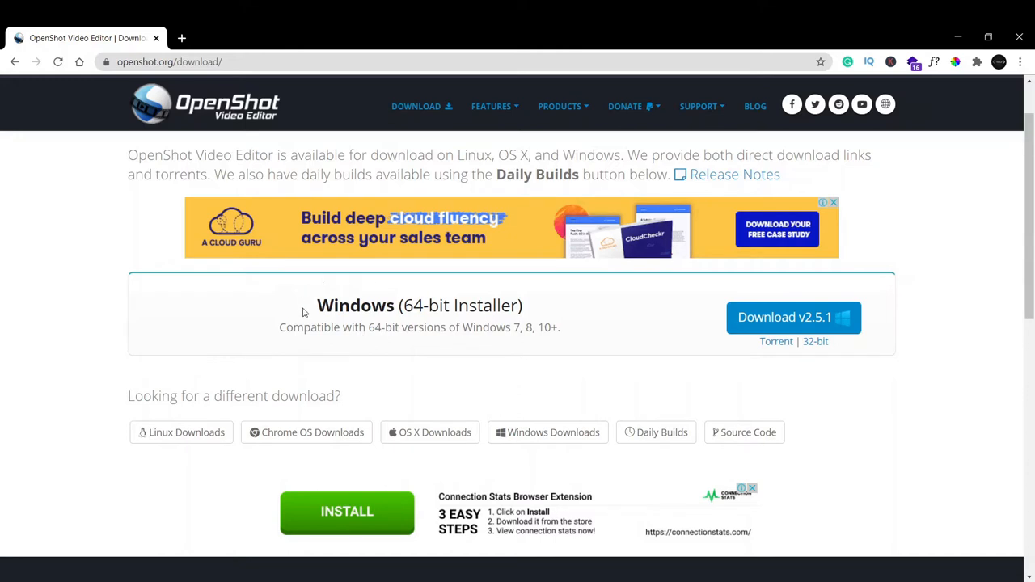
scroll("down", 3)
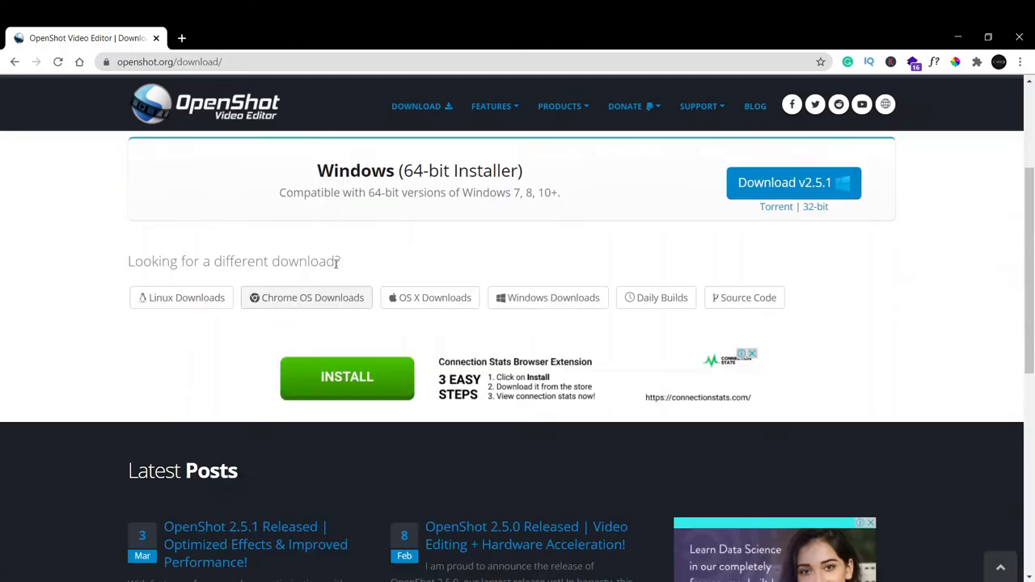
mouse_move(187, 267)
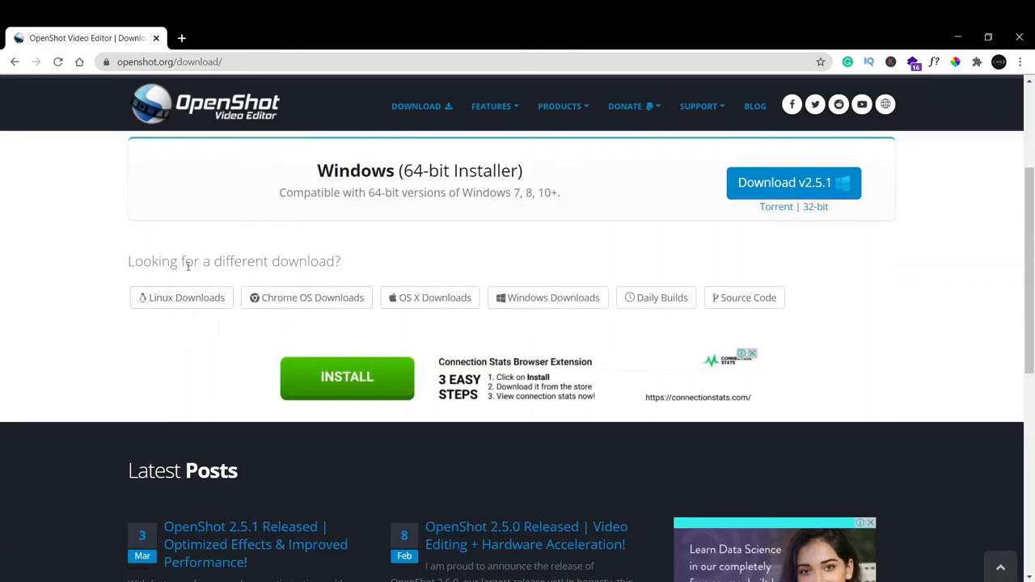
mouse_move(548, 298)
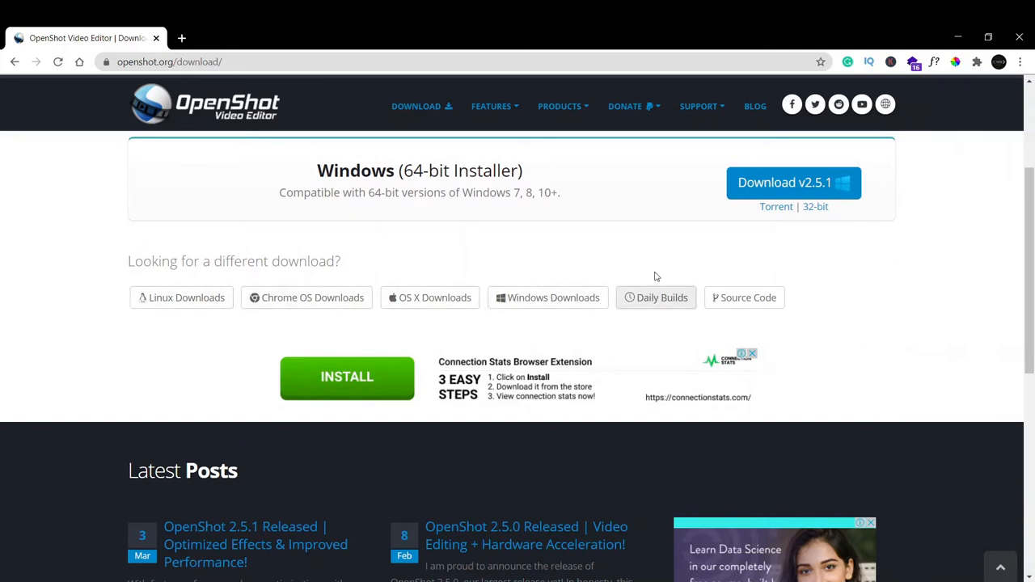
mouse_move(430, 385)
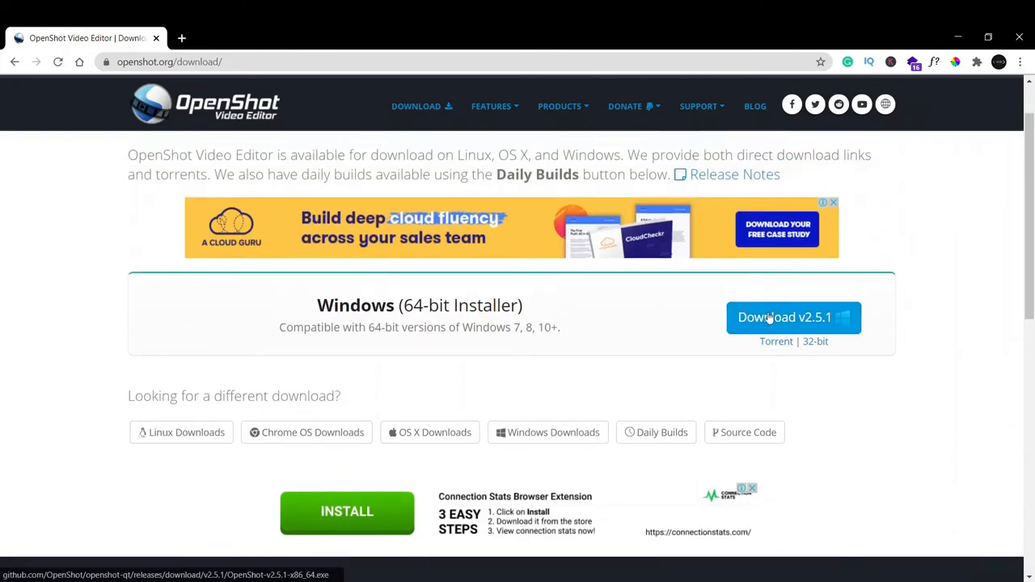
Download the OpenShot 2.5.1 Windows 64-bit installer and show it in the Downloads folder.
left_click(792, 317)
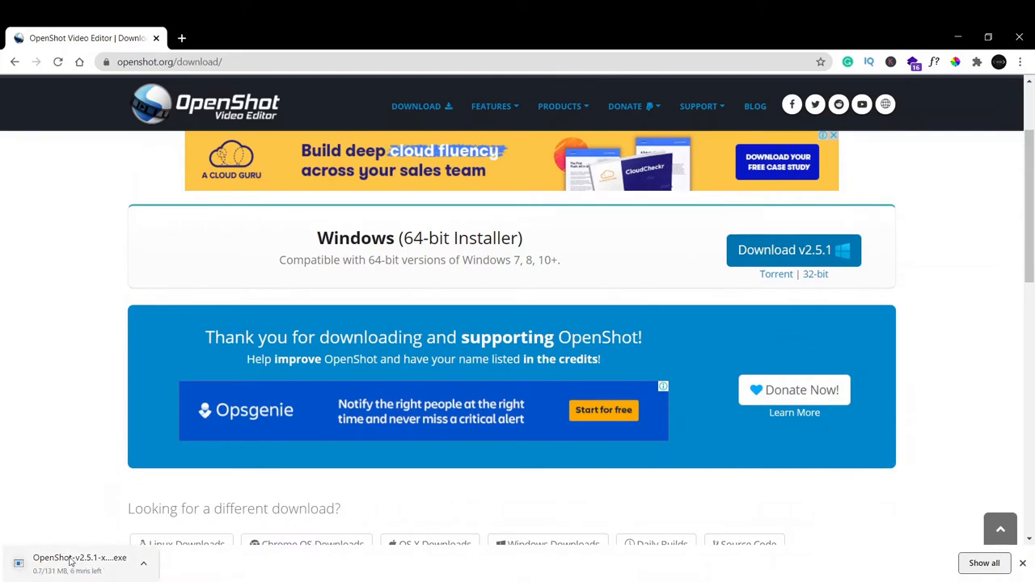
left_click(142, 563)
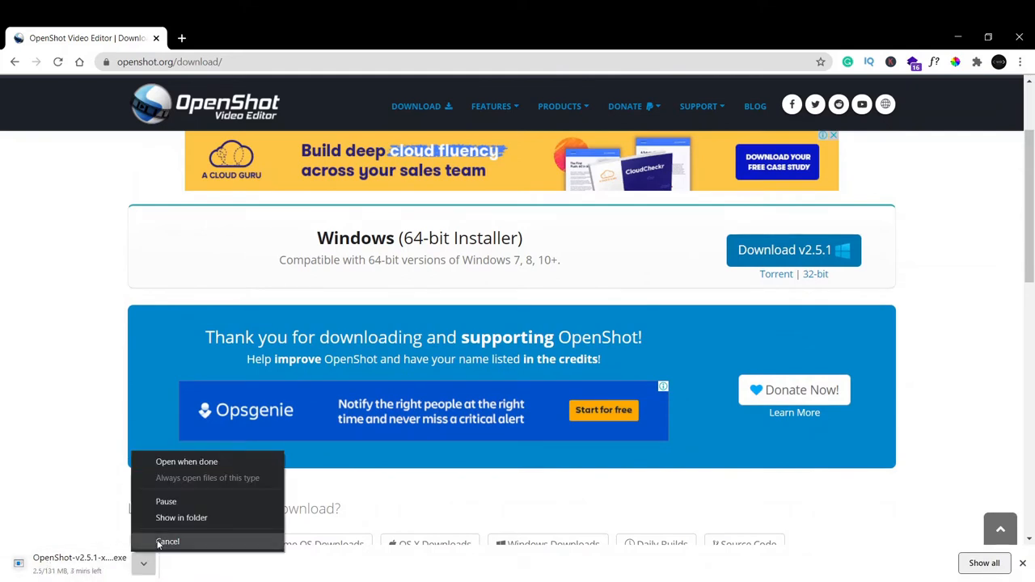
left_click(168, 539)
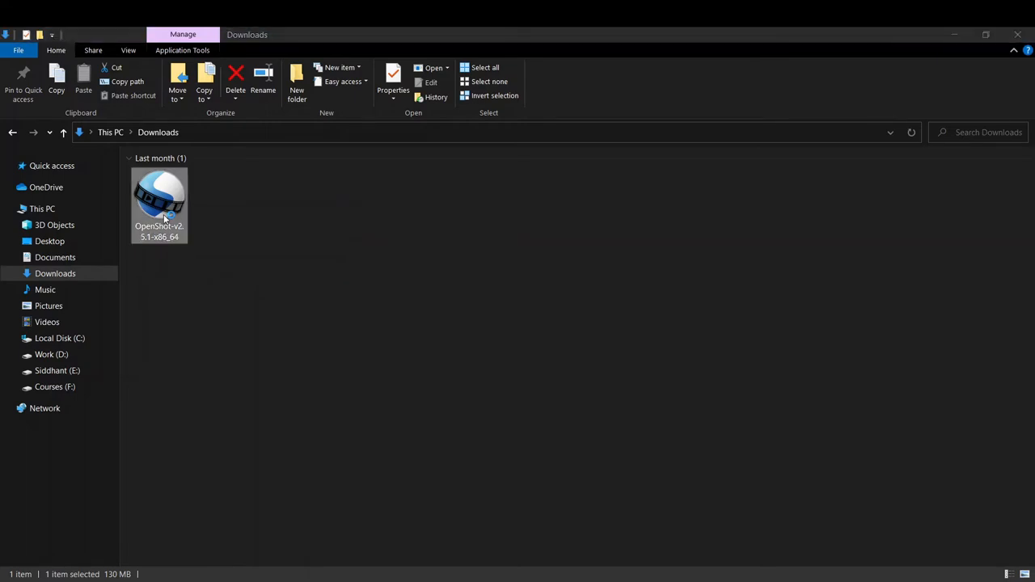
Launch the downloaded OpenShot installer from the Downloads folder.
double_click(159, 197)
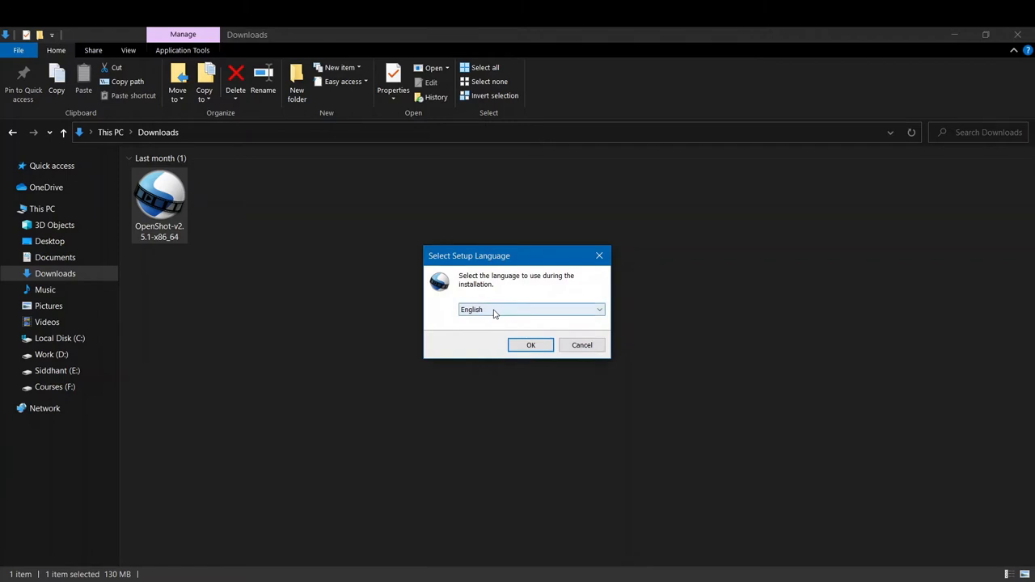
mouse_move(496, 322)
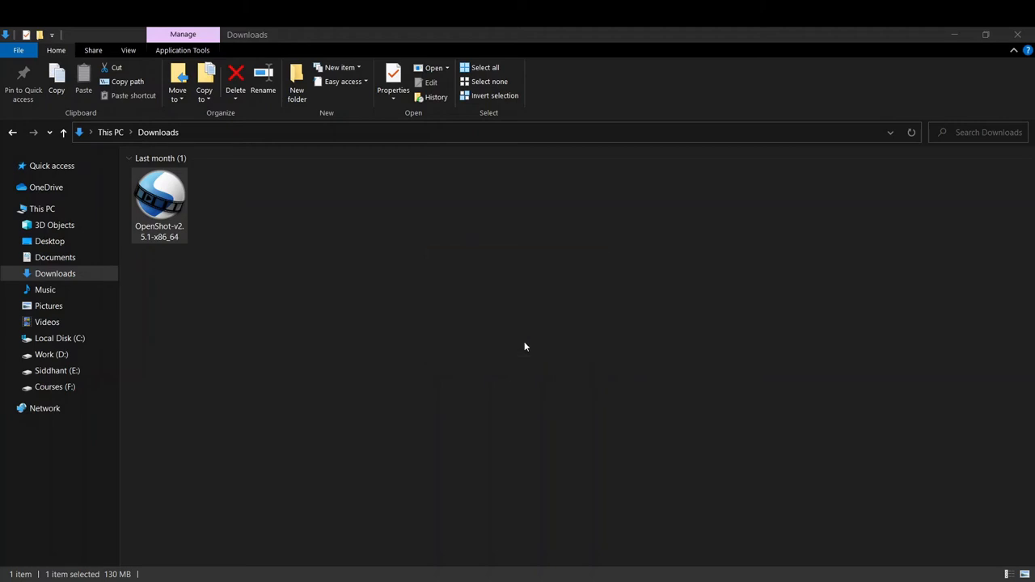
Accept the license, keep C:\Program Files\OpenShot Video Editor, and tick 'Create a desktop shortcut'.
double_click(158, 194)
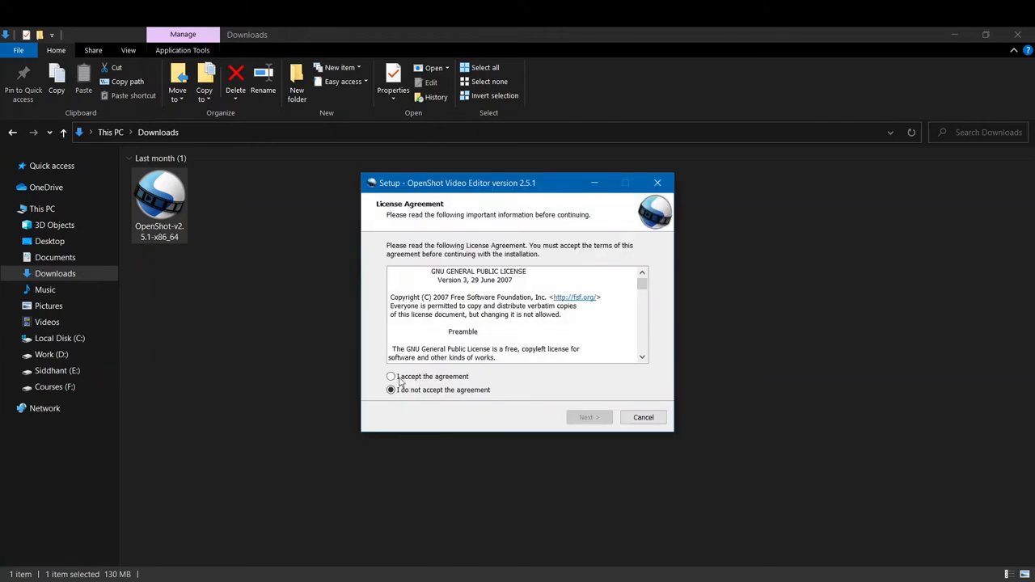
left_click(391, 375)
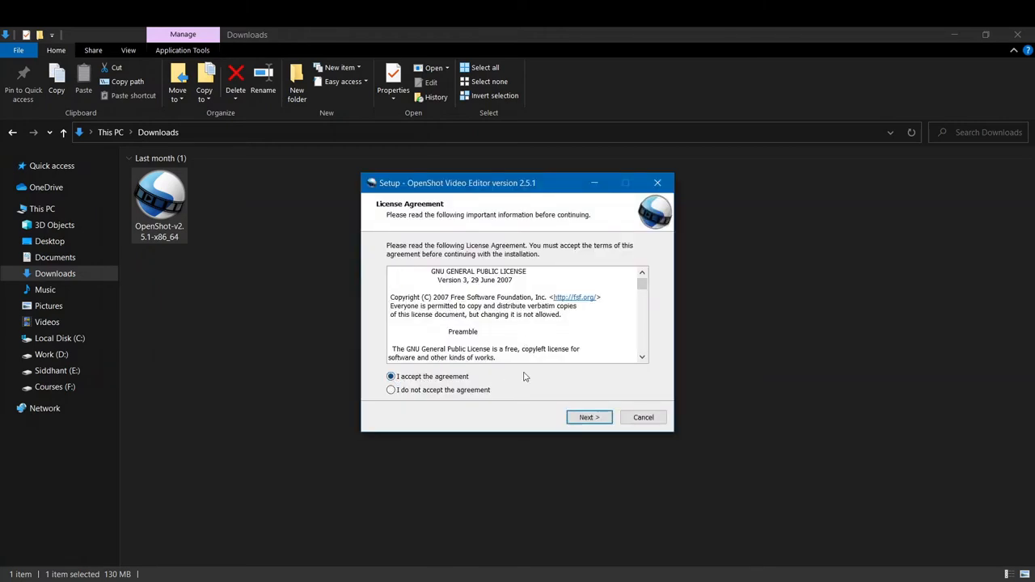
left_click(588, 417)
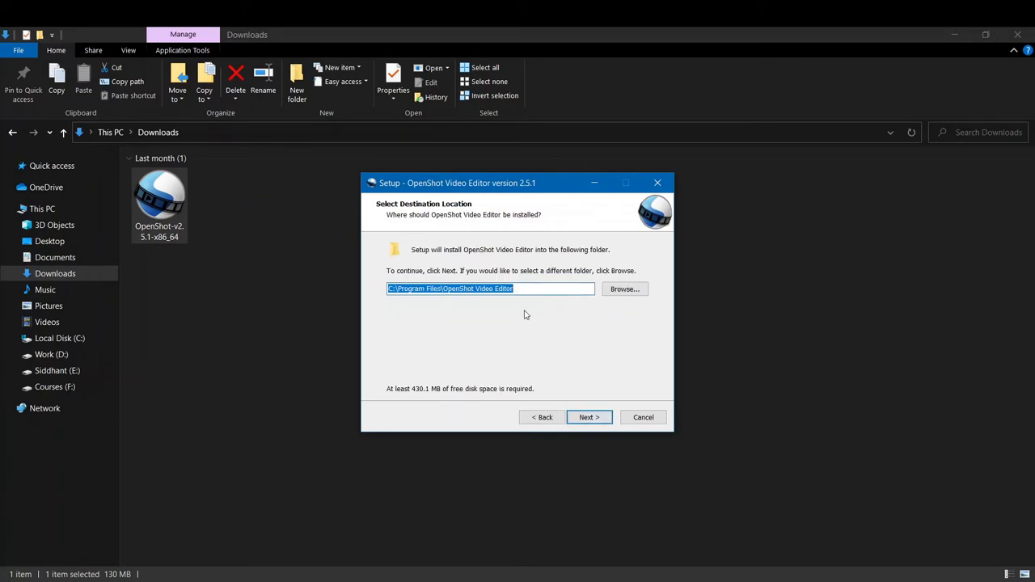
mouse_move(465, 315)
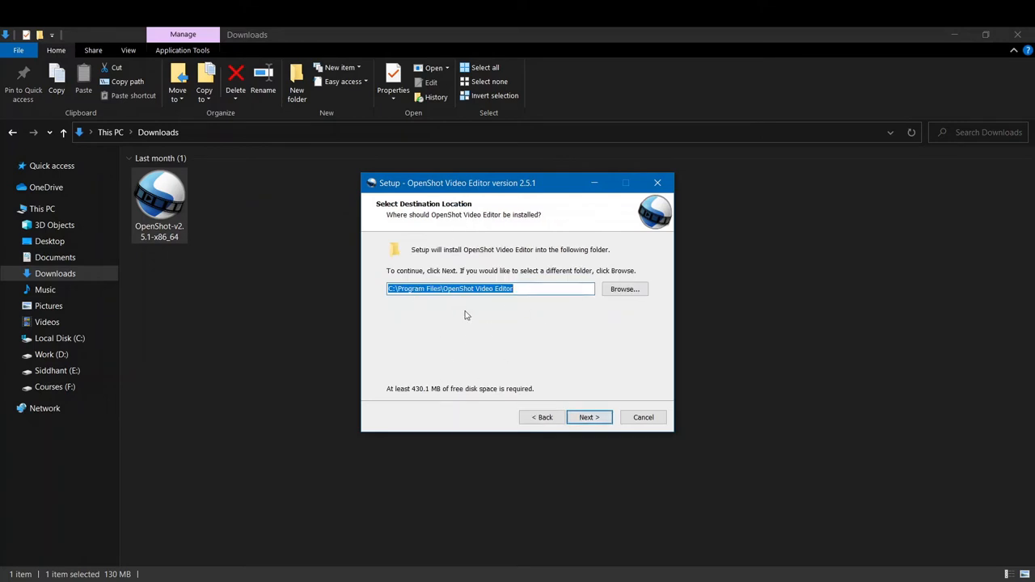
mouse_move(430, 299)
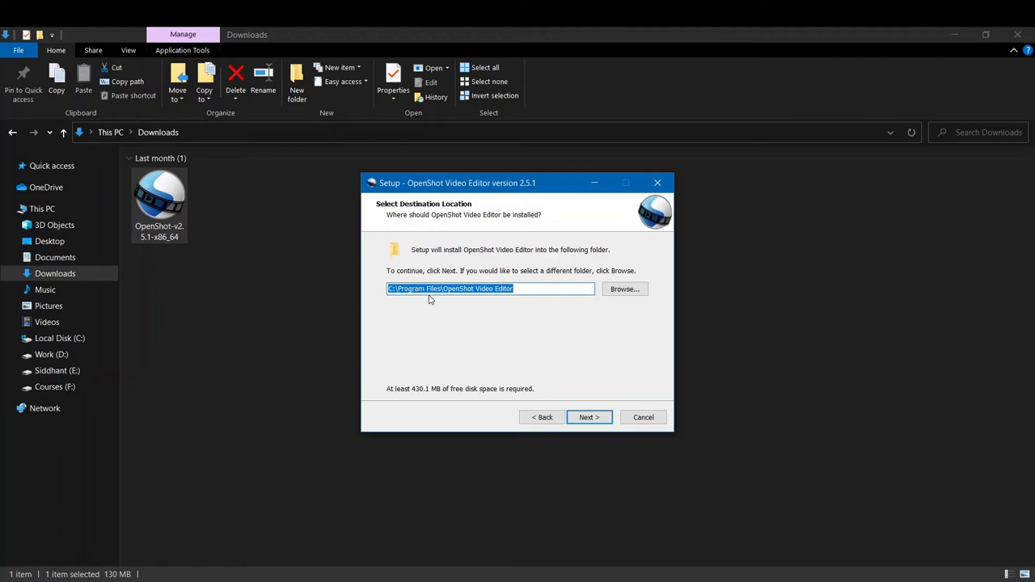
mouse_move(436, 246)
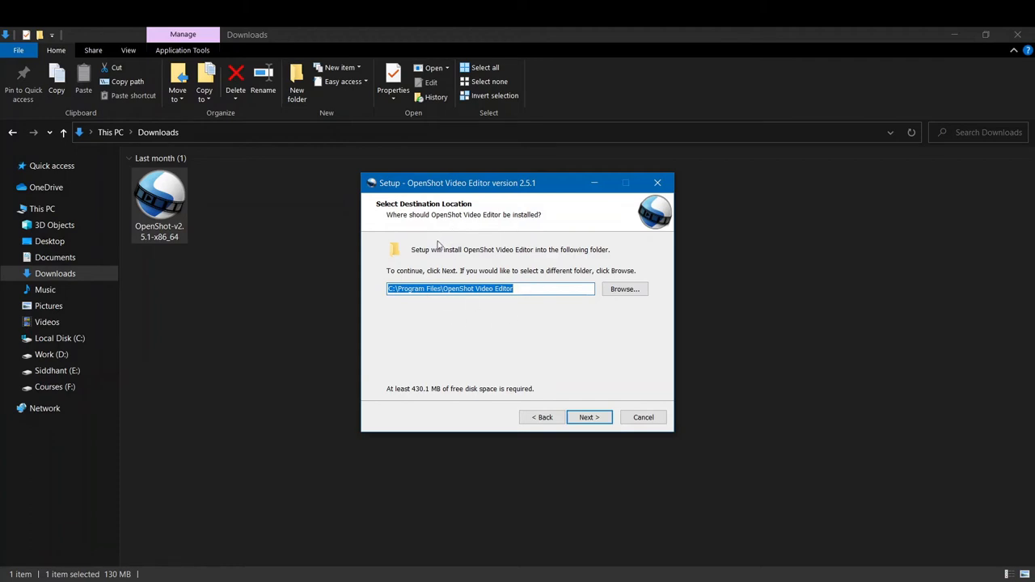
mouse_move(624, 288)
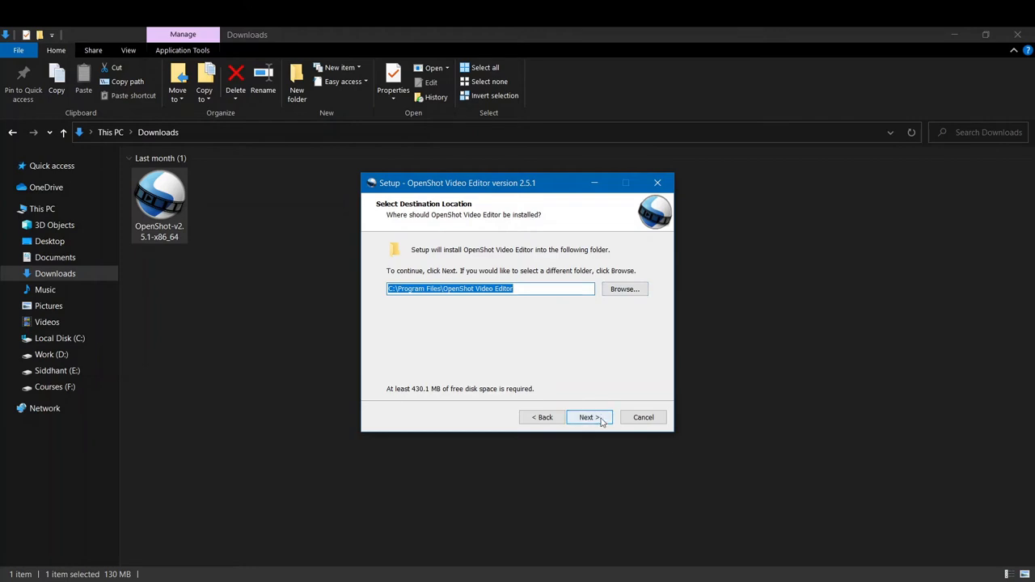
left_click(588, 417)
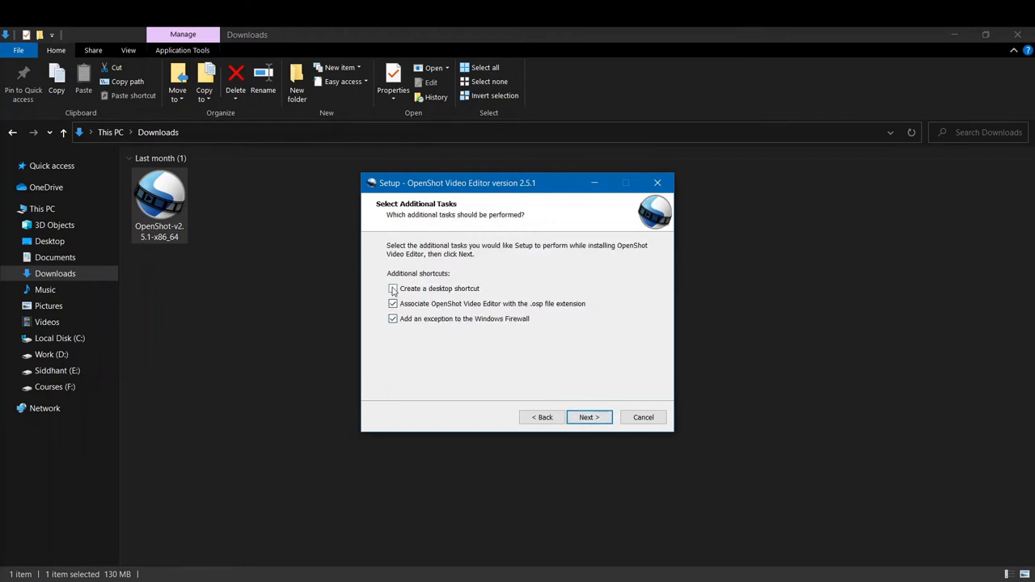
left_click(393, 288)
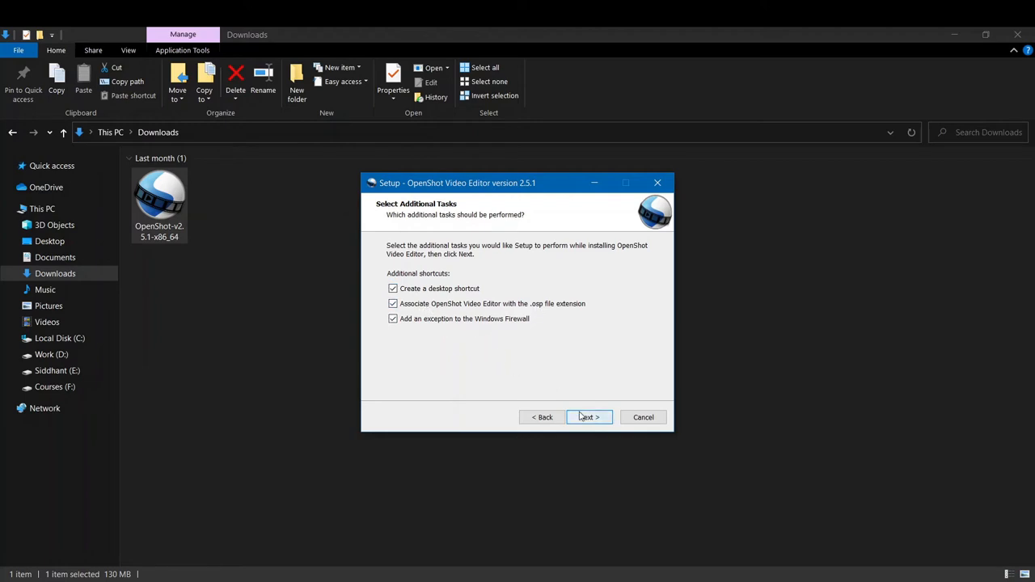
Run the installation and finish setup with 'Launch OpenShot Video Editor' checked.
left_click(588, 417)
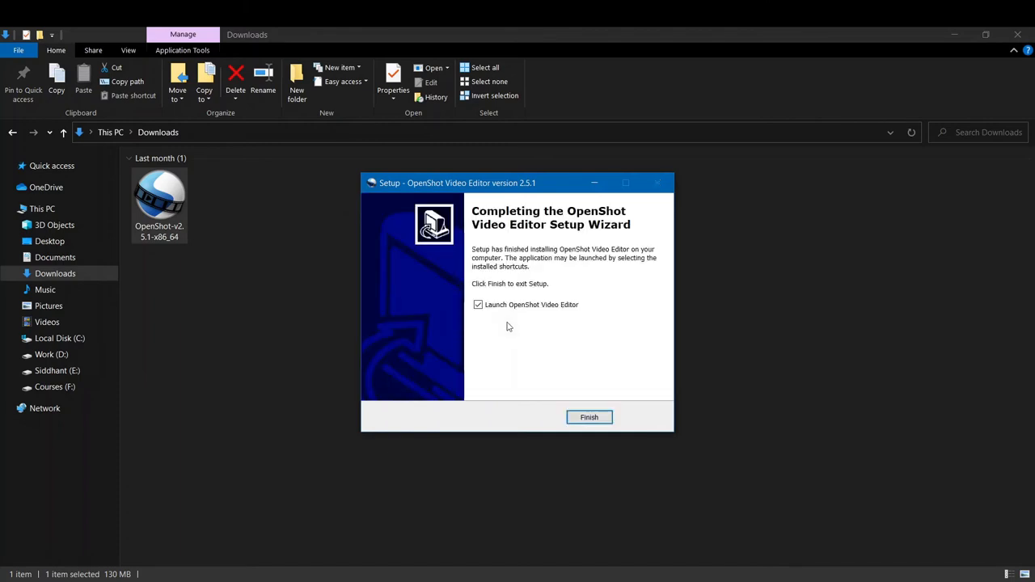
mouse_move(514, 236)
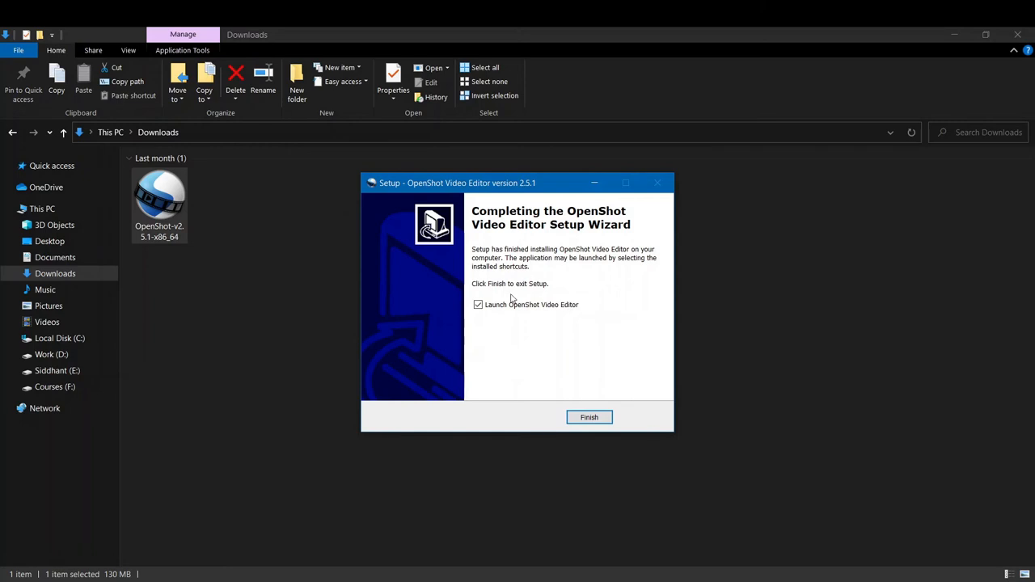
mouse_move(585, 393)
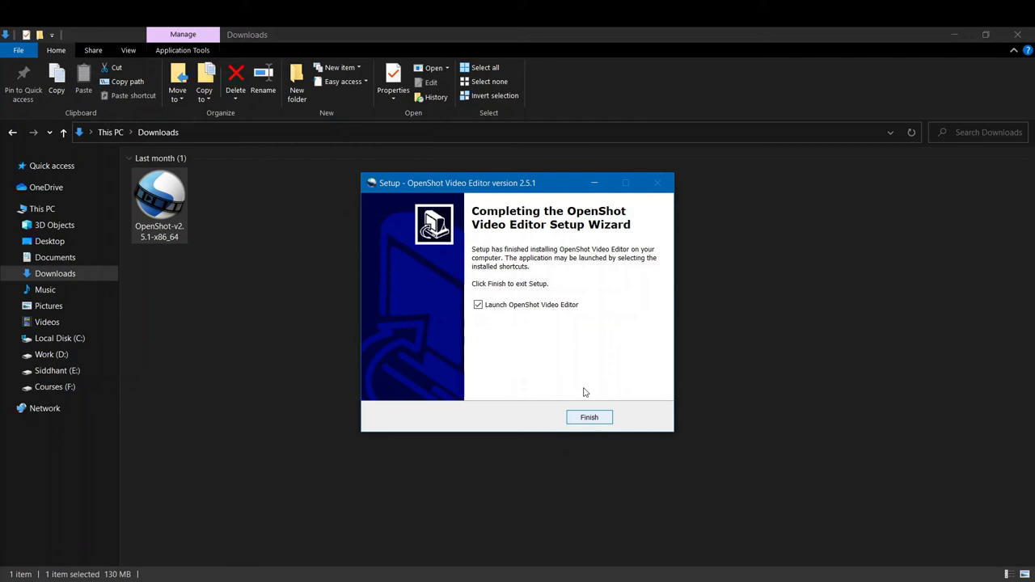
mouse_move(541, 316)
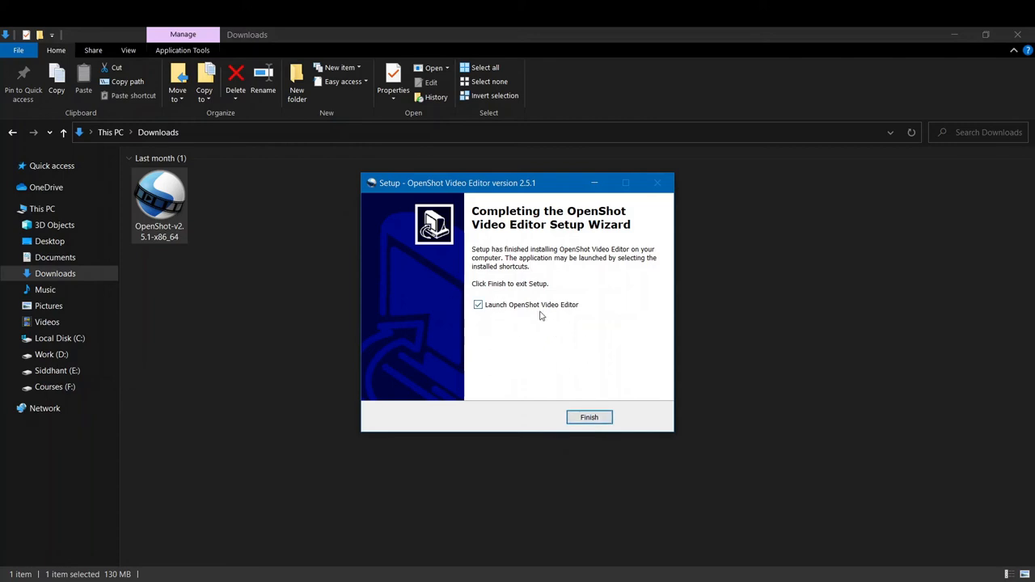
left_click(589, 417)
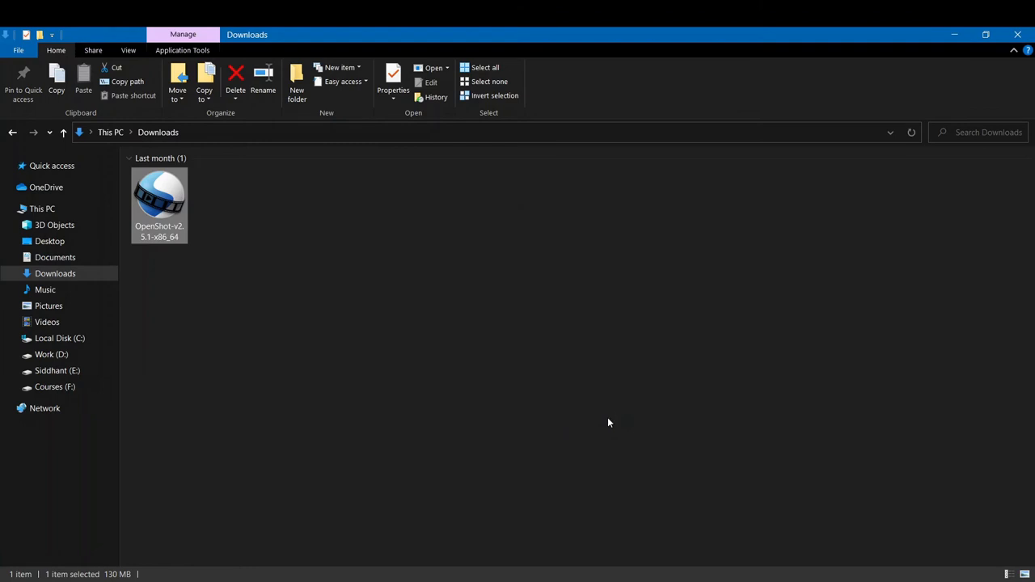
Wait for OpenShot Video Editor to launch with its untitled project and welcome popup.
double_click(159, 200)
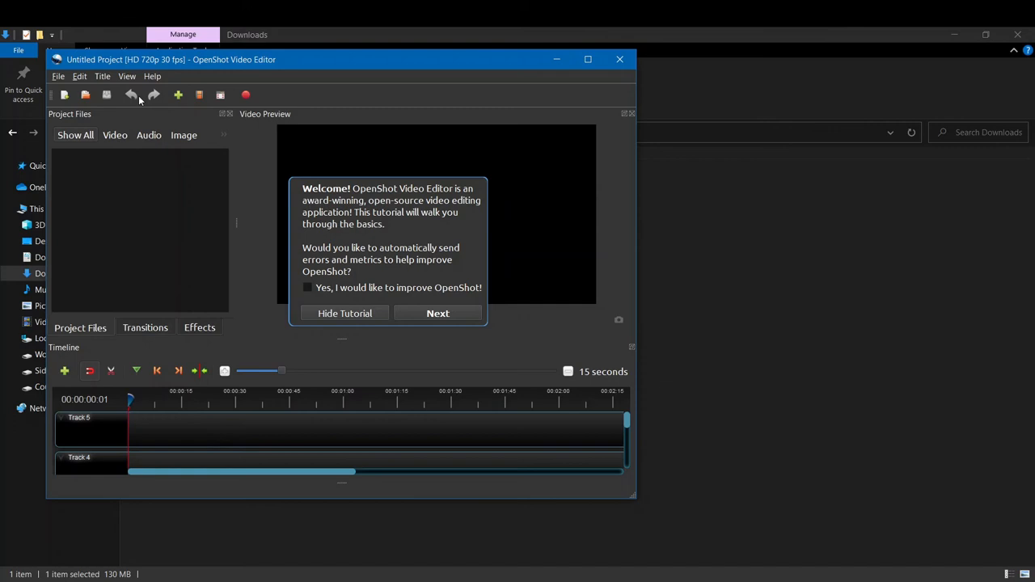
mouse_move(297, 259)
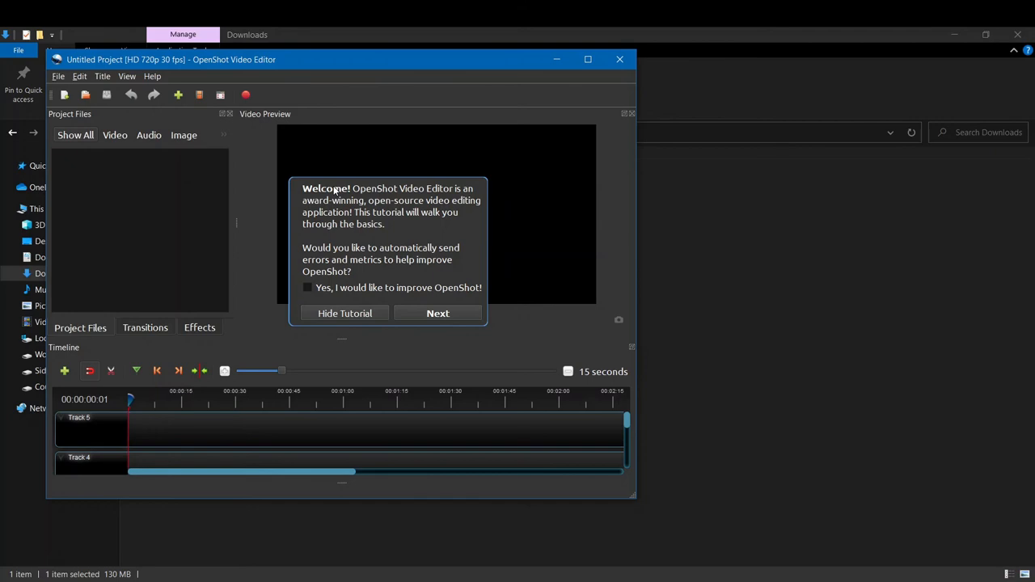
mouse_move(349, 306)
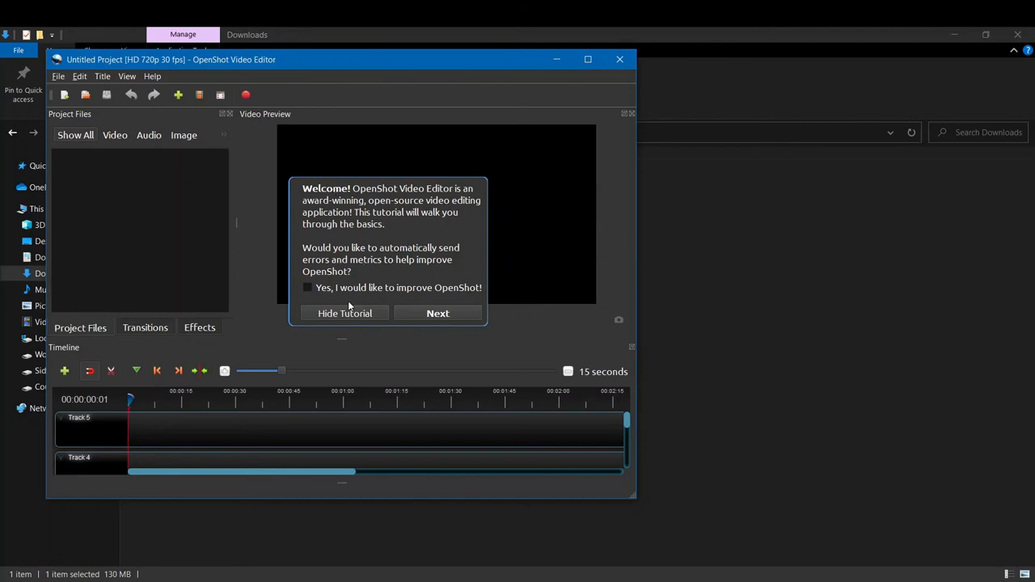
mouse_move(372, 273)
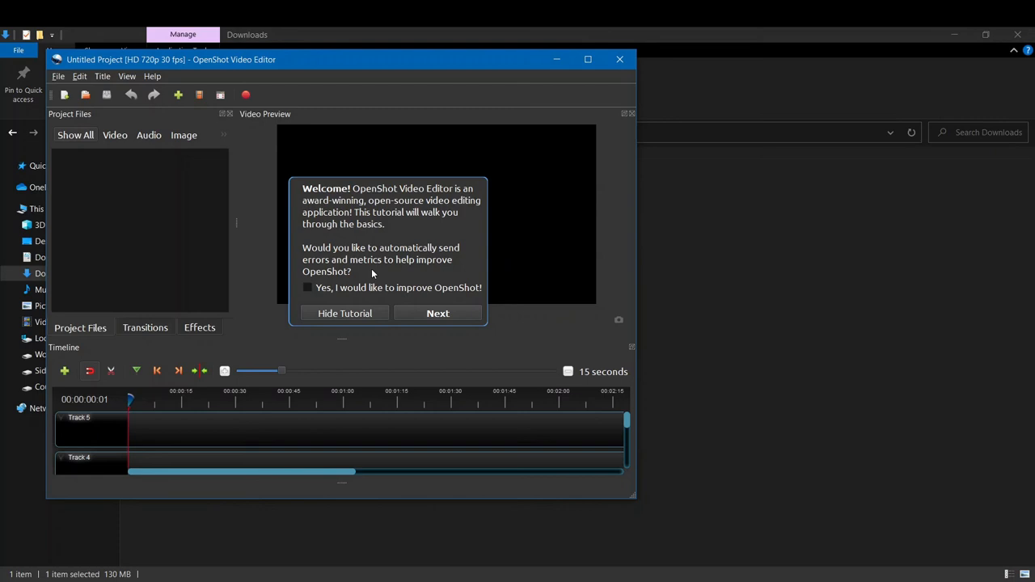
mouse_move(353, 317)
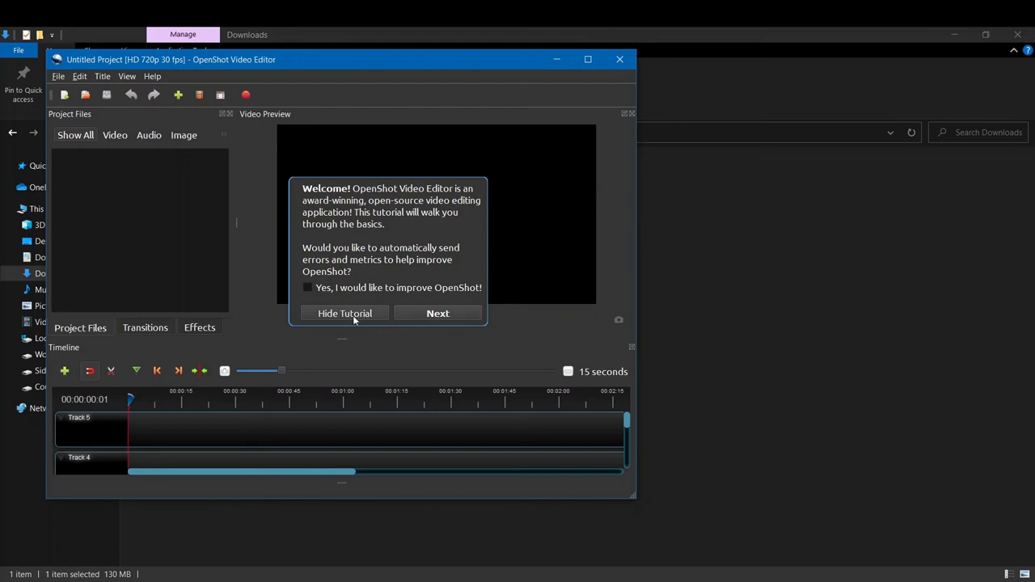
Advance the tutorial past the Welcome, Project Files and Timeline tips to the video preview tip.
left_click(436, 313)
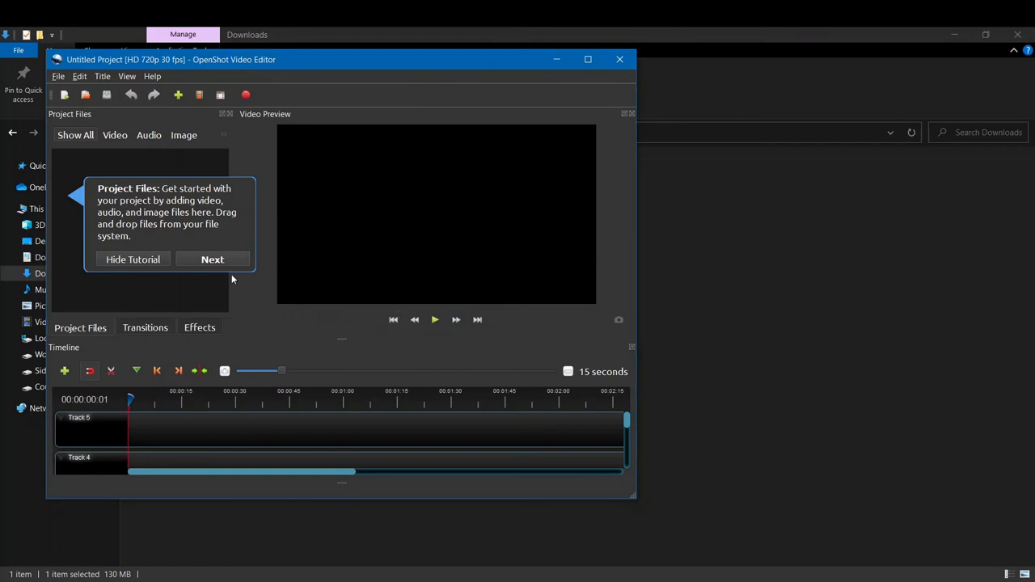
left_click(214, 259)
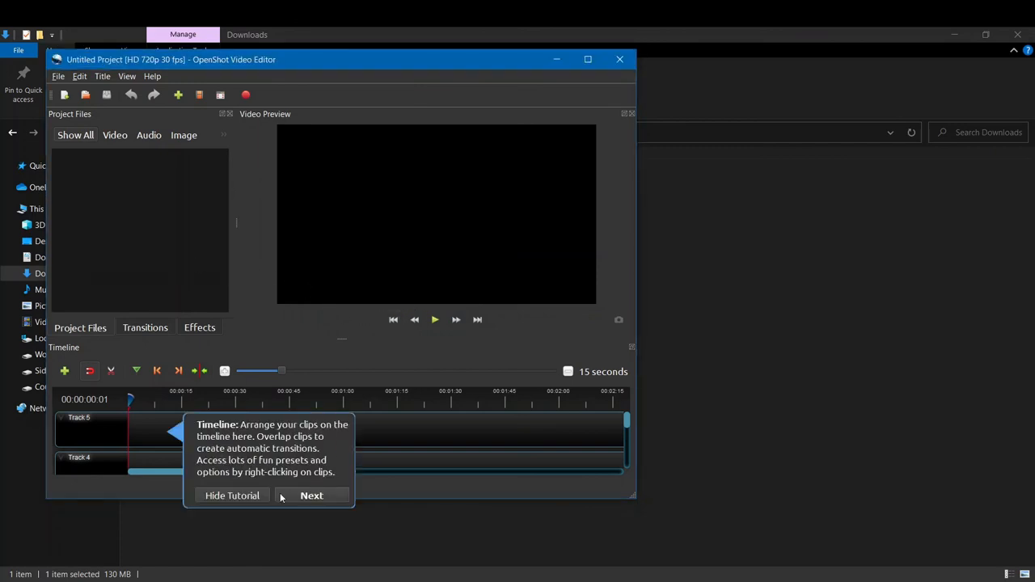
left_click(311, 495)
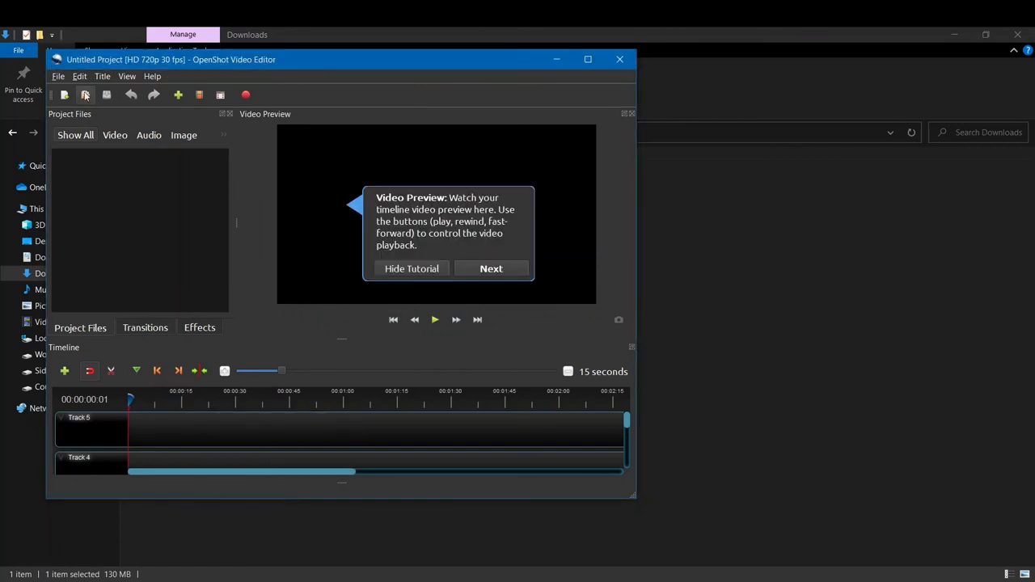
mouse_move(97, 330)
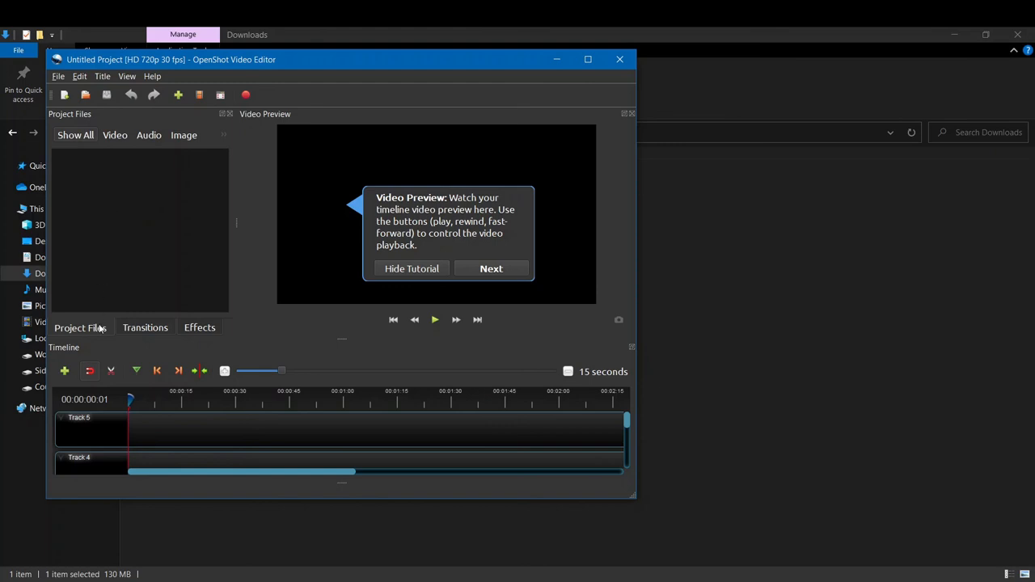